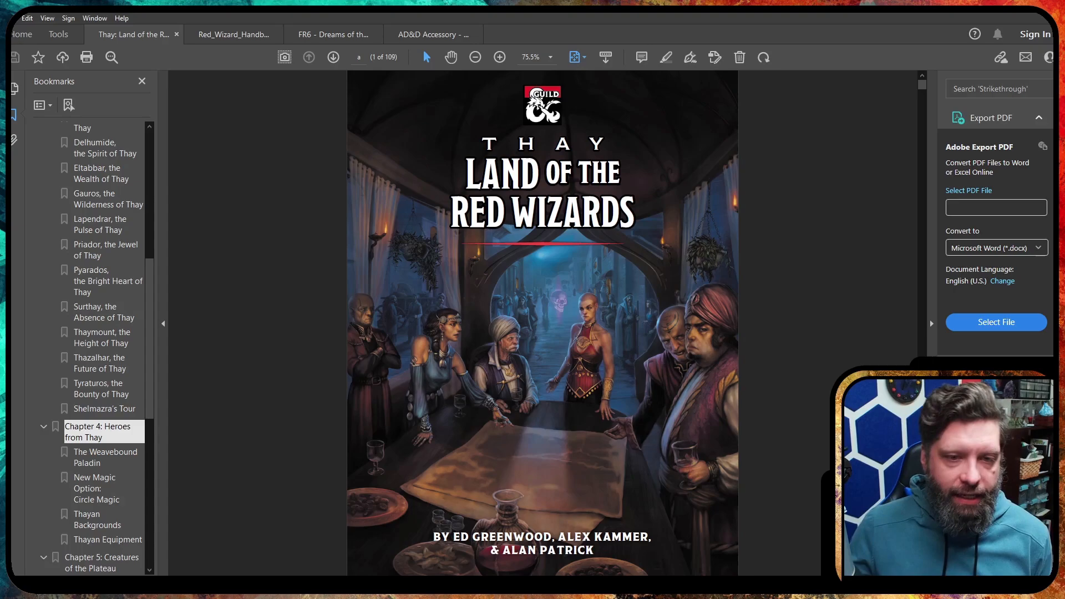
# Jump to Chapter 1: The People of Thay via its bookmark and reach page 11 on Thayan fashion and cuisine.
pyautogui.scroll(3)
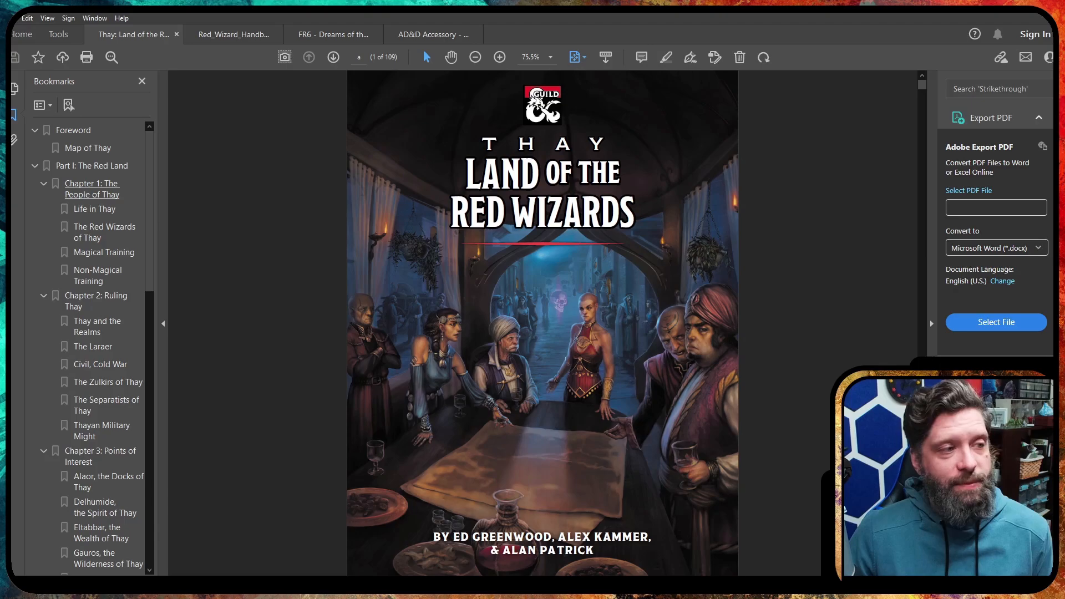
pyautogui.click(92, 165)
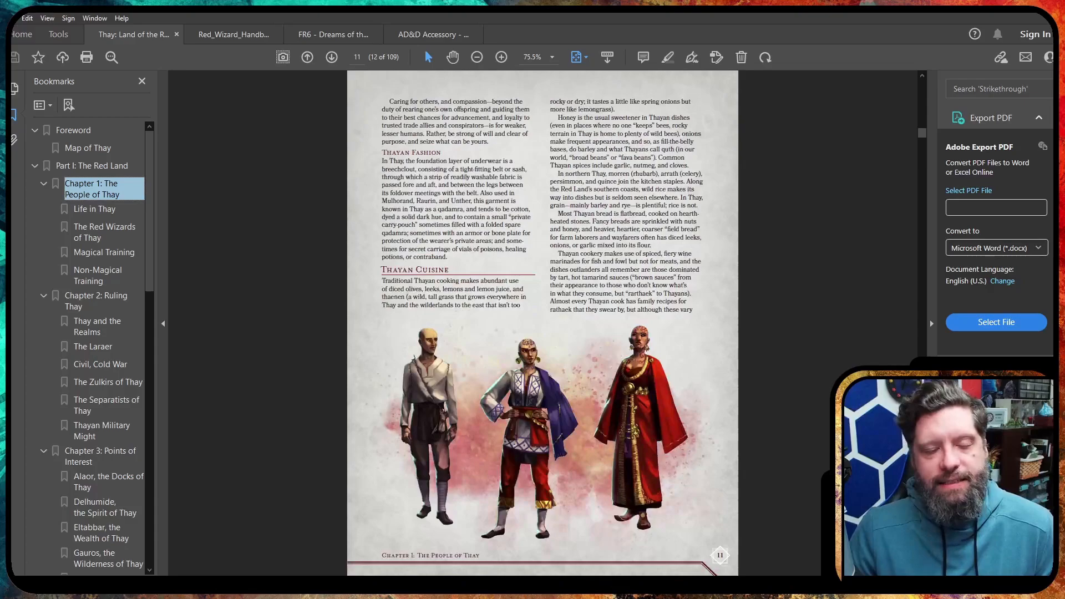
# Advance to page 15 with the fowl recipes and the General Economy section.
pyautogui.click(331, 57)
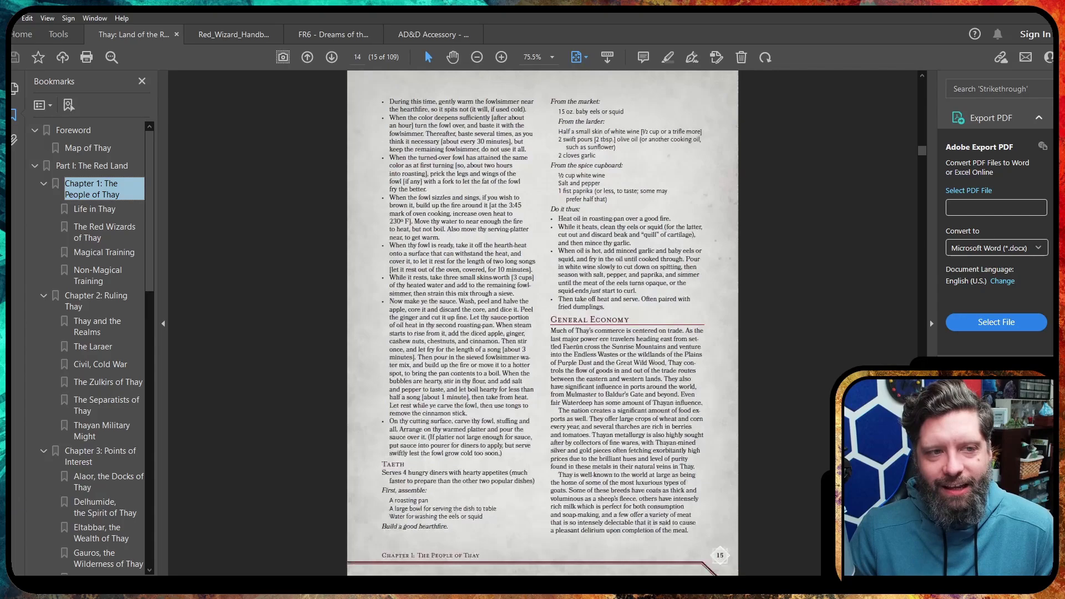
# Advance to page 16 covering Mining in Thay, General Government and The Red Wizards of Thay.
pyautogui.click(332, 57)
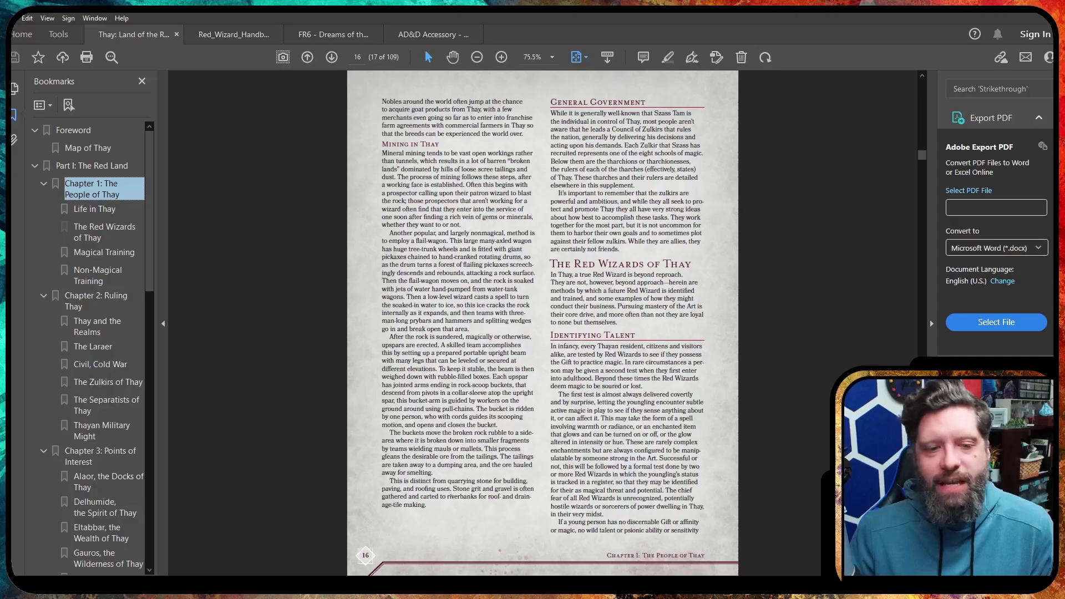
# Advance to page 21 with the Szass Tam text above the kneeling red wizard illustration.
pyautogui.click(332, 56)
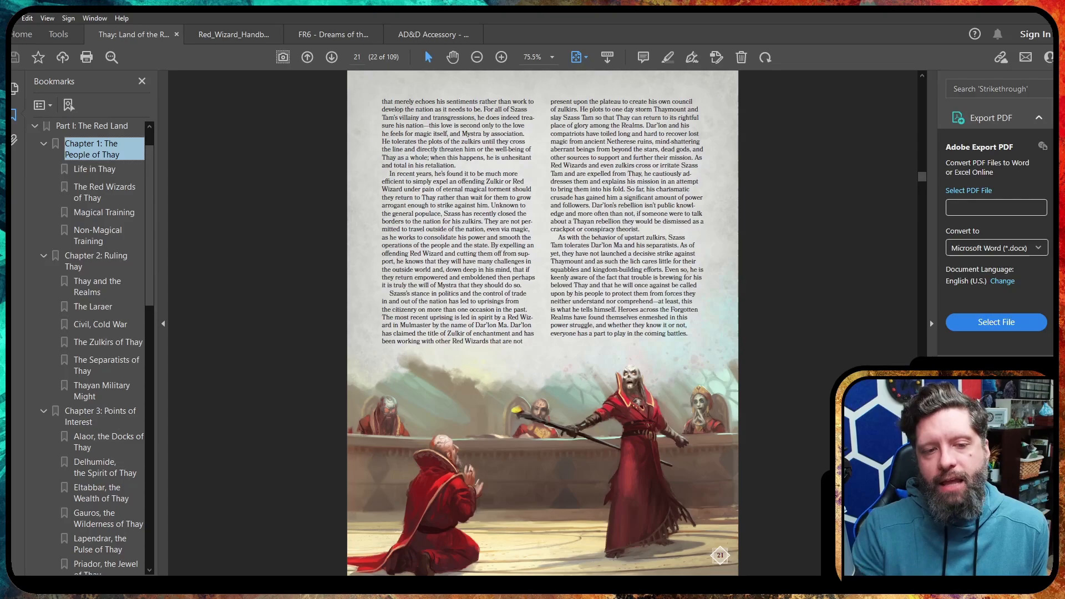
# Page through Thayan Military Might to the Current Military Ranks of Thay table on page 28.
pyautogui.click(332, 56)
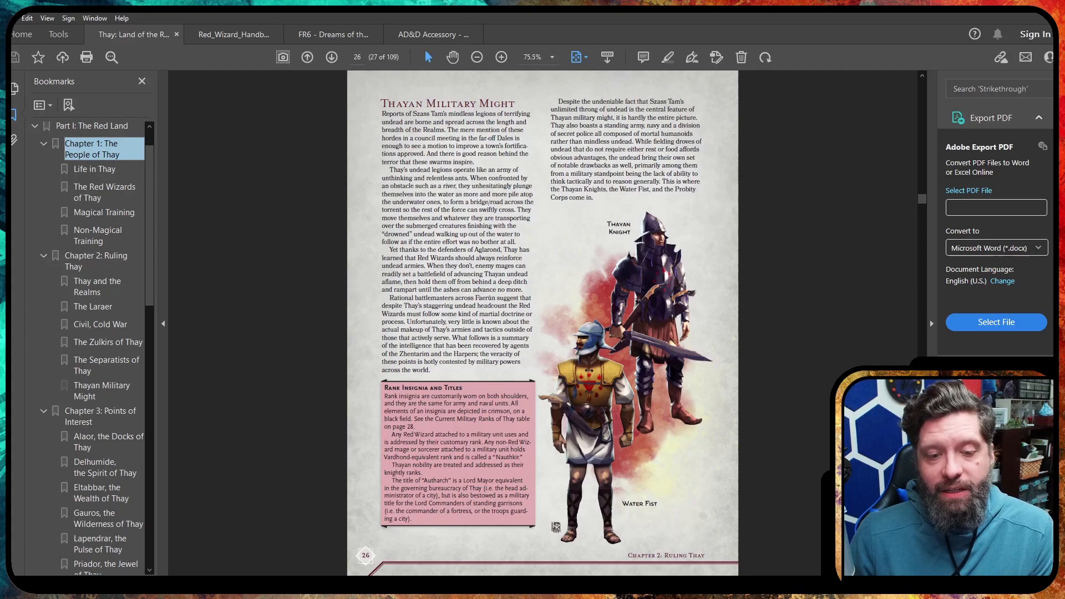
pyautogui.click(332, 57)
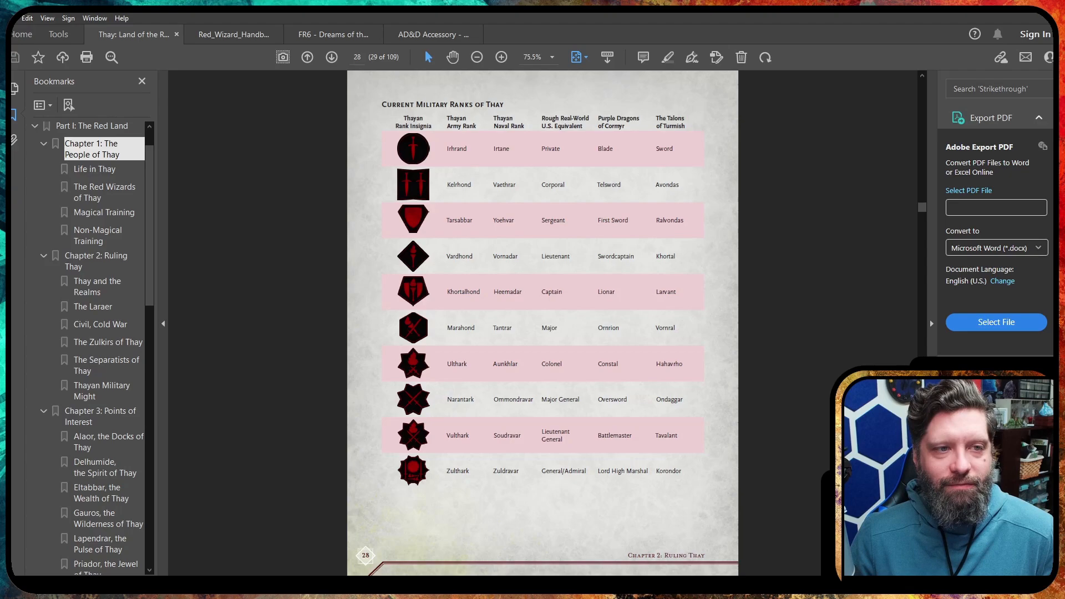
pyautogui.click(332, 57)
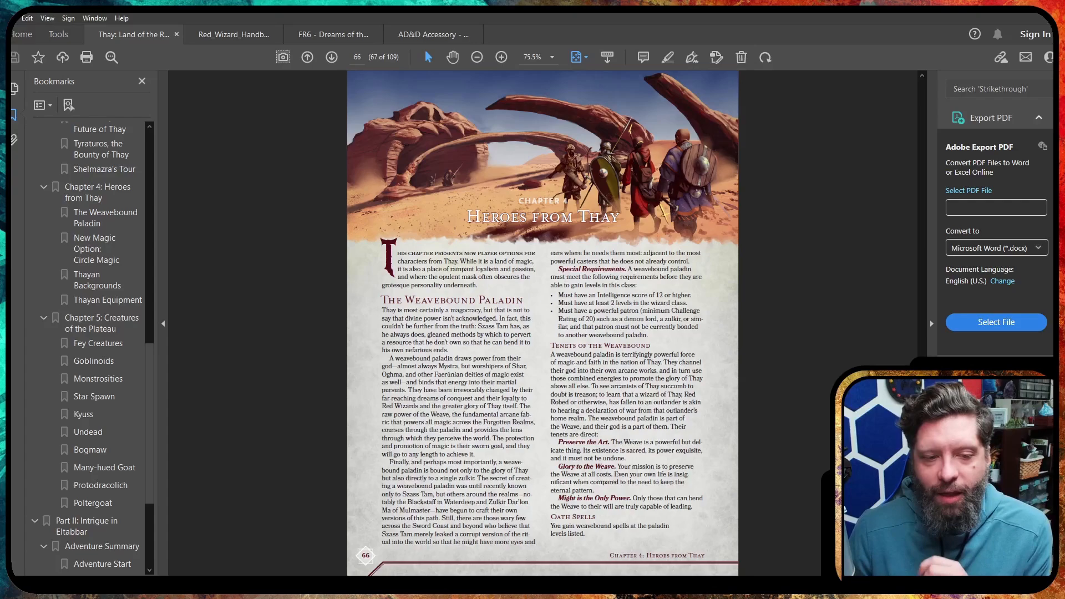
# Advance to page 68 with the golem illustration, Avatar of the Arcane and Circle Magic.
pyautogui.click(332, 56)
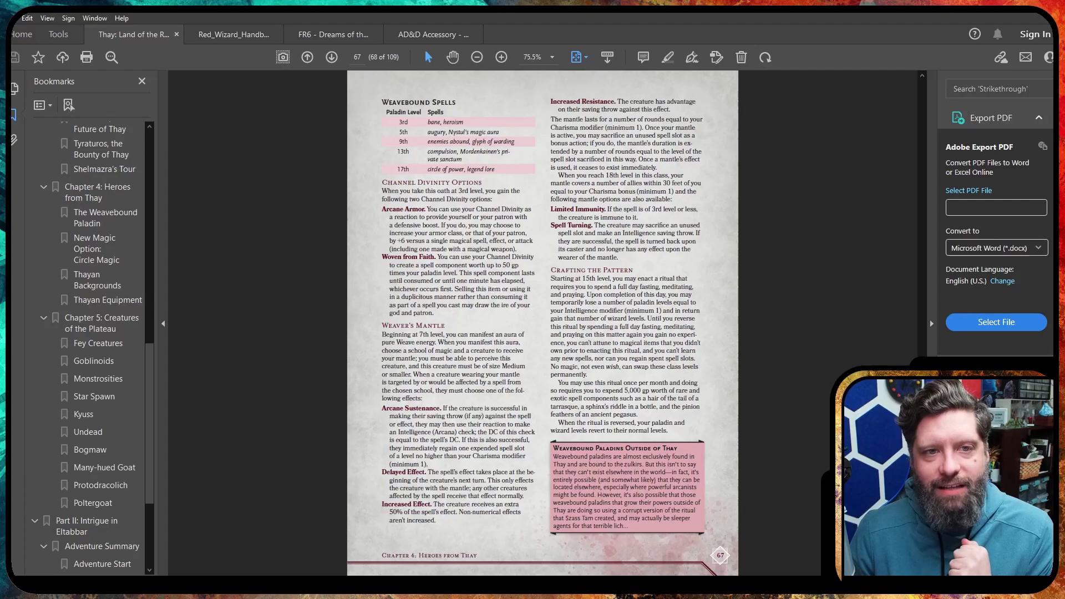
pyautogui.click(332, 57)
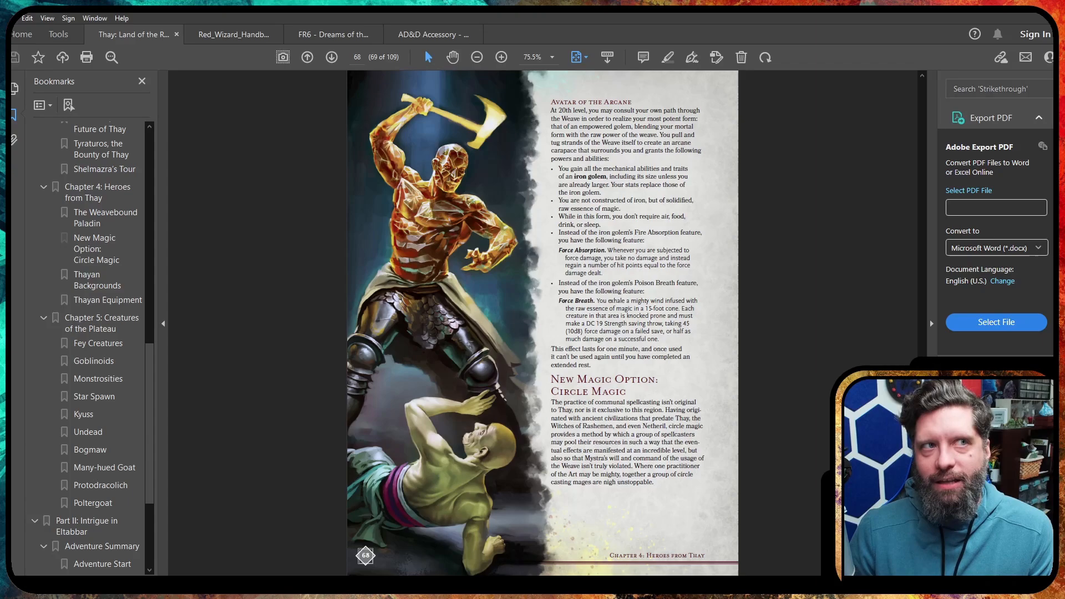
# Advance to page 69 on Becoming a Circle Caster and The Practice of Circle Casting.
pyautogui.click(331, 57)
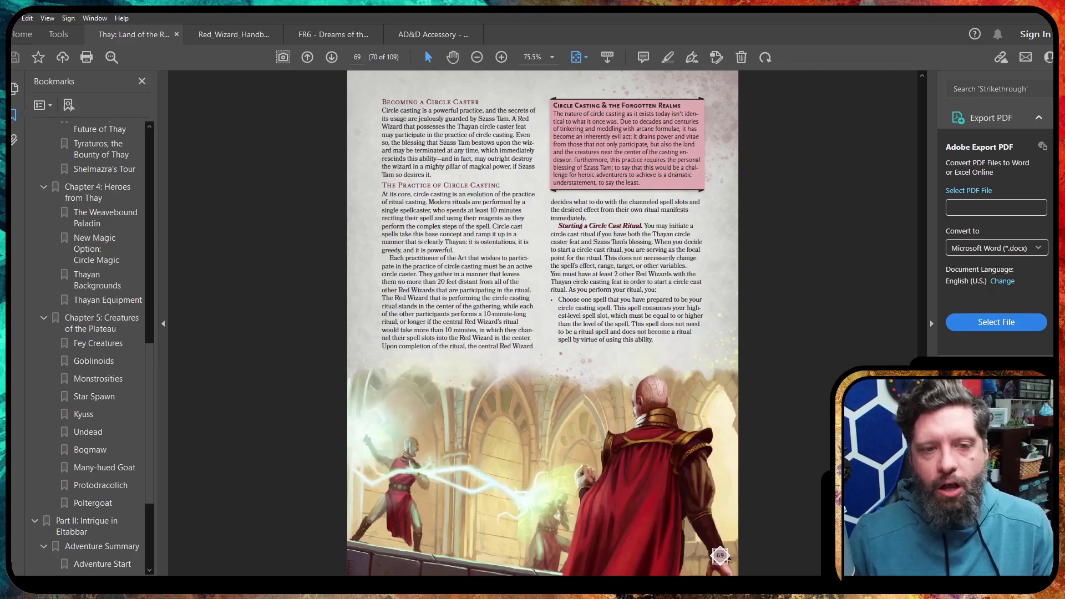
# Advance to page 70 with the Red Wizards illustration and The Vile Cost of Circle Casting.
pyautogui.click(332, 56)
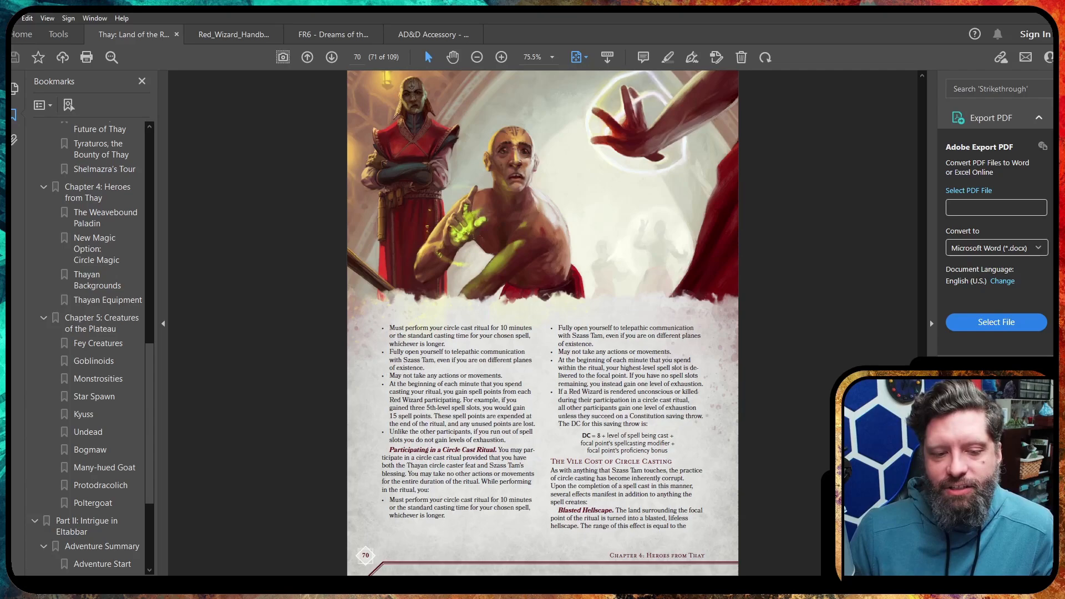
# Advance to page 71 covering The Effects of Circle Casting and New Feats.
pyautogui.click(331, 56)
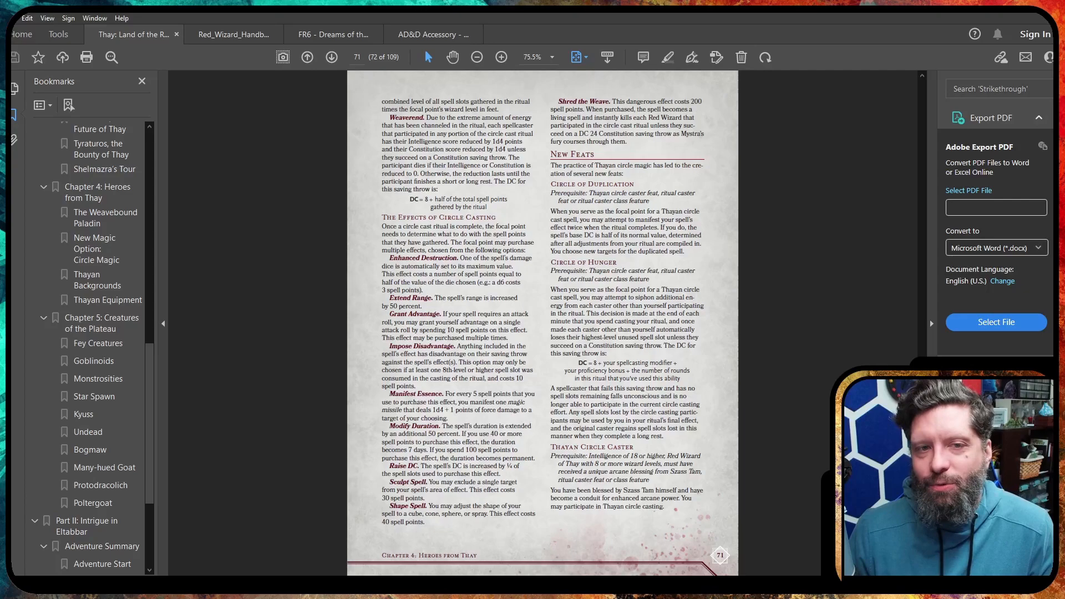
# Advance to page 72, the start of Thayan Backgrounds with the Blank Slate background.
pyautogui.doubleClick(591, 184)
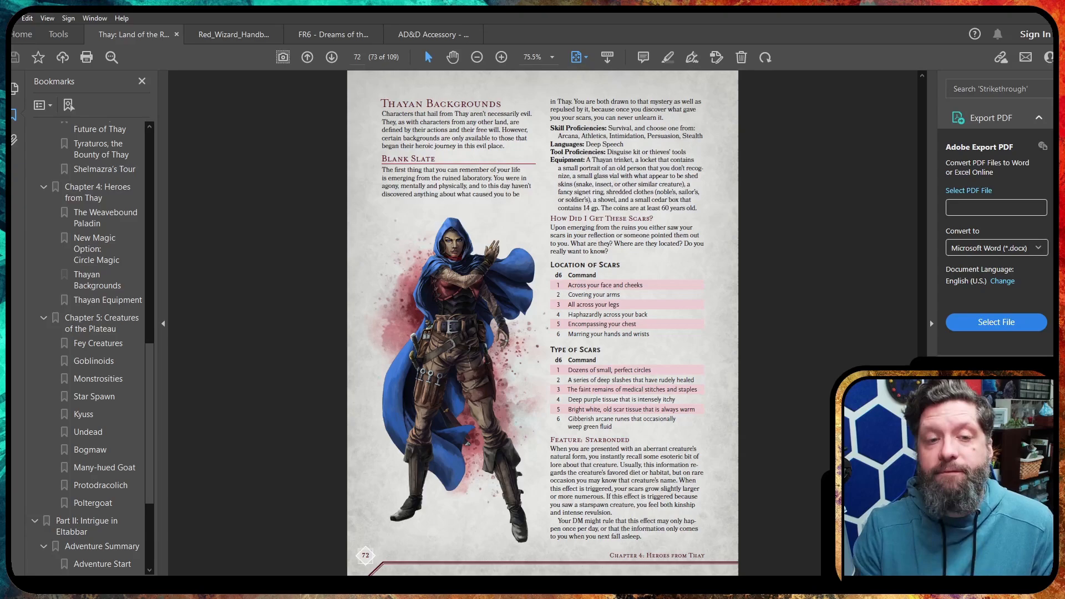
# Page forward past the Expatriate Mage and Thayan Deserter to the Thayan names and Equipment page.
pyautogui.click(331, 56)
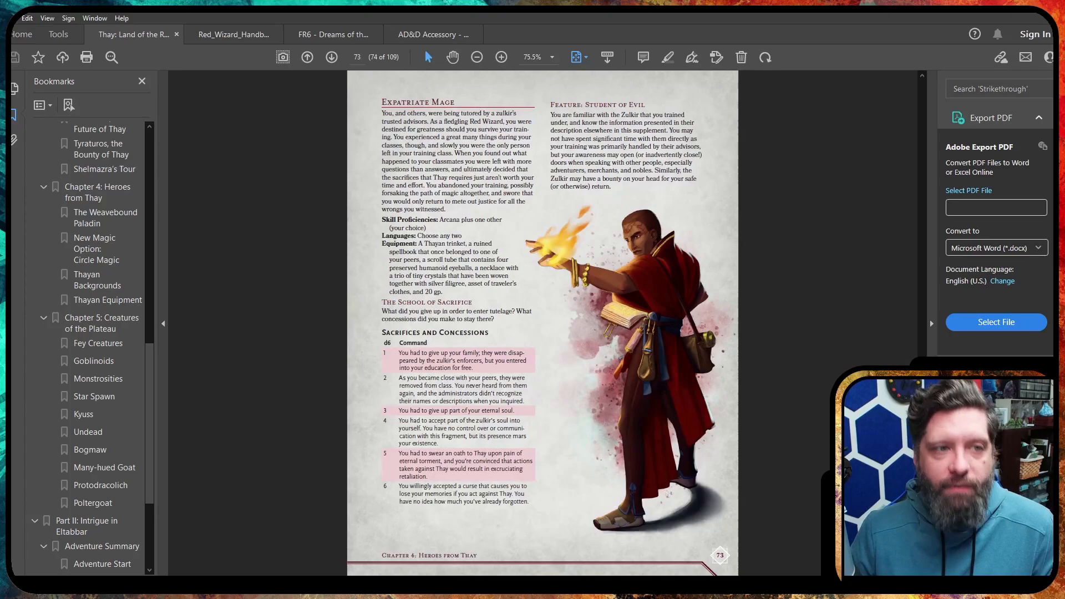
pyautogui.click(332, 57)
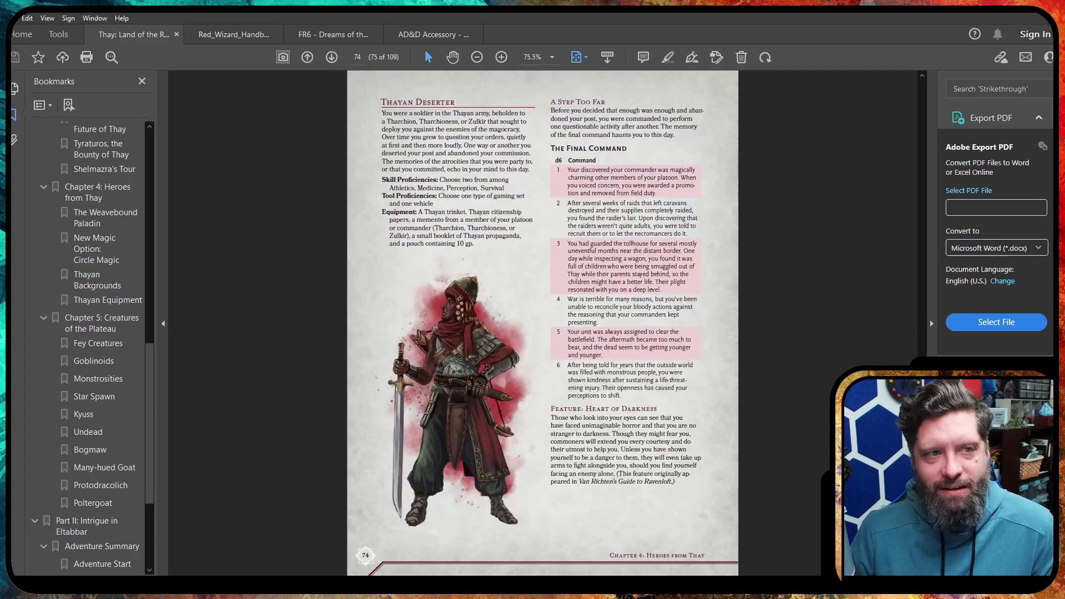
pyautogui.click(332, 57)
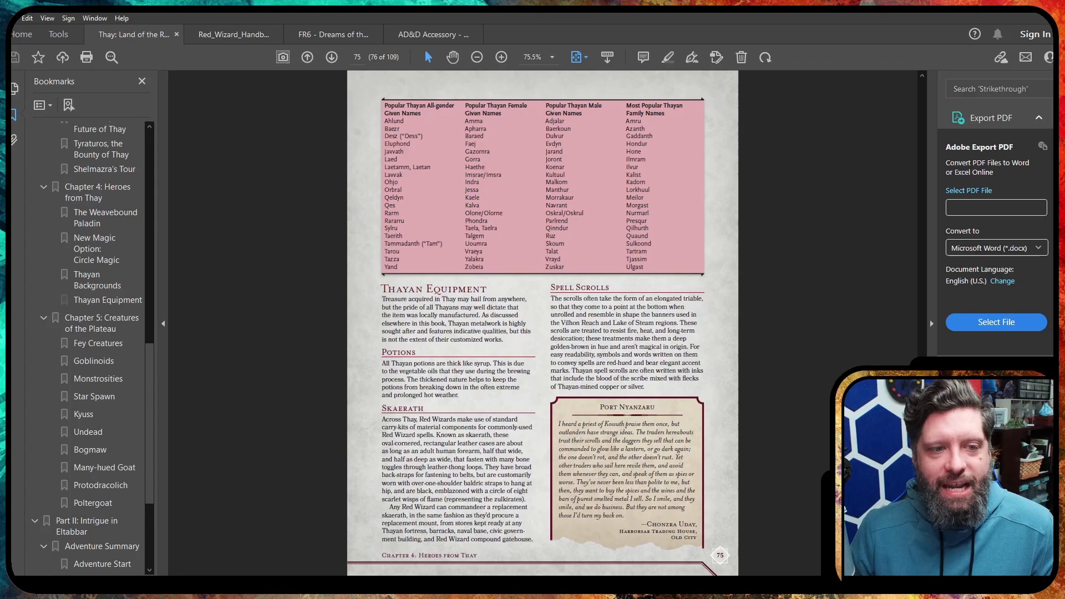
# Page forward past Weapons and Thayan Trinkets to the Many-hued Goat entry on page 80.
pyautogui.click(331, 57)
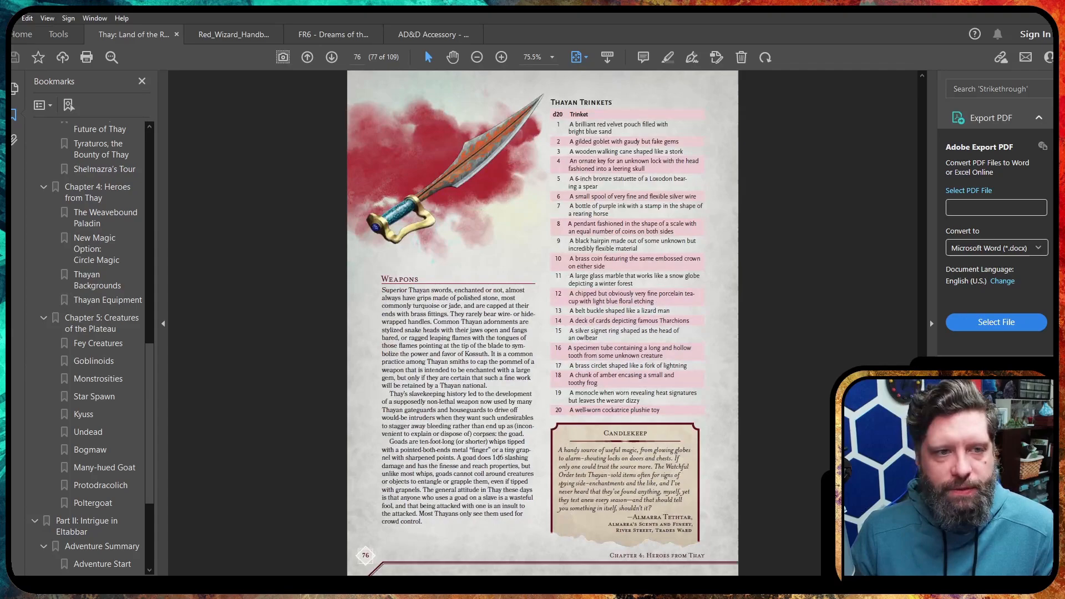
pyautogui.click(332, 57)
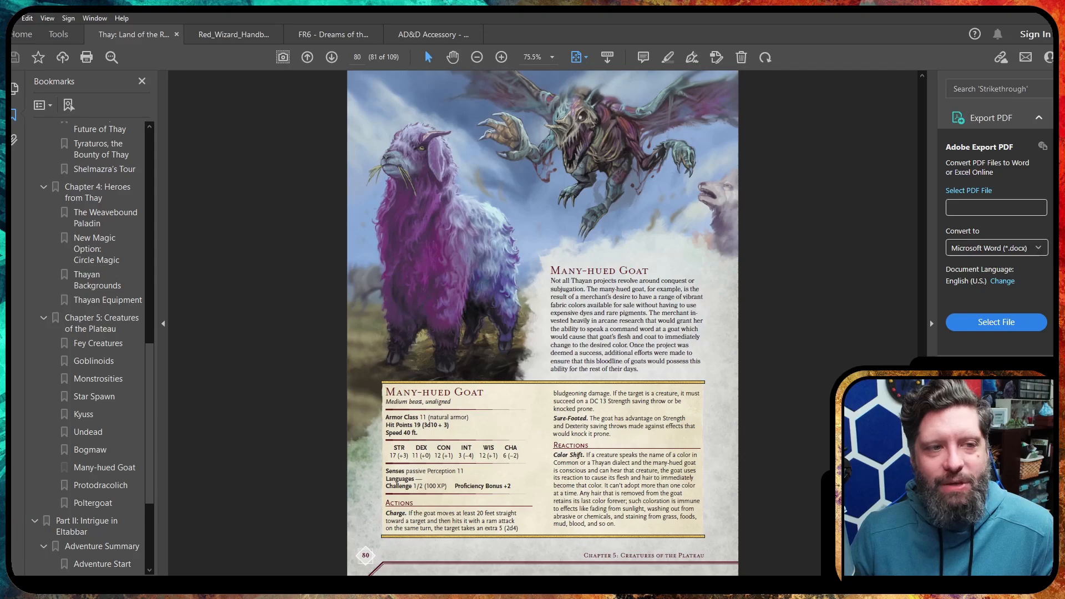
# Page onward past the Many-hued Goat and Protodracolich pages to the Thay cover illustration.
pyautogui.click(331, 56)
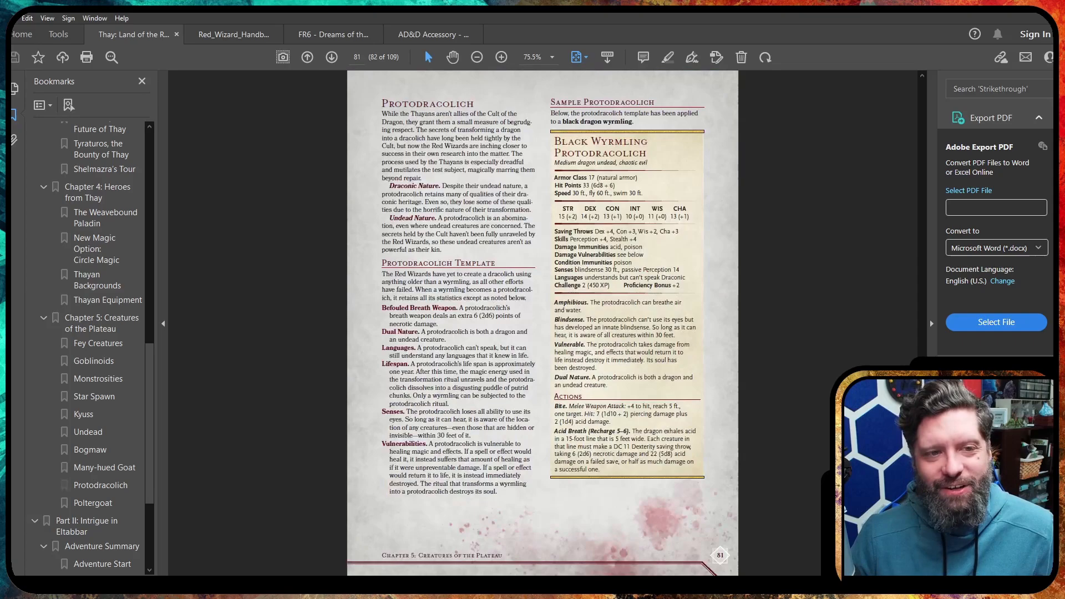
pyautogui.click(331, 57)
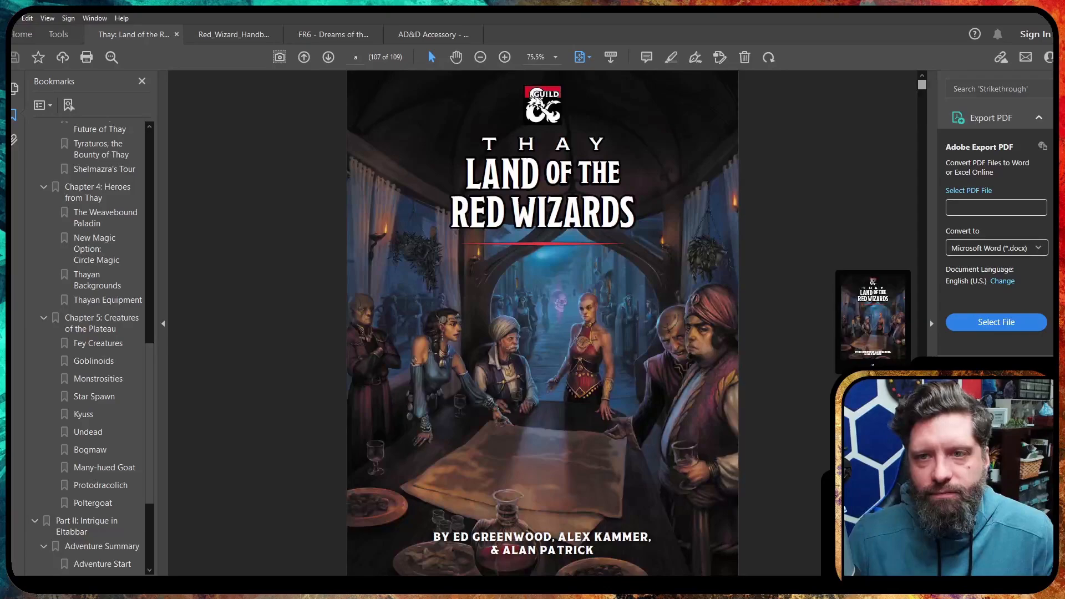
# Return the Thay book to its first page and switch to the Red Wizard Handbook document.
pyautogui.click(307, 57)
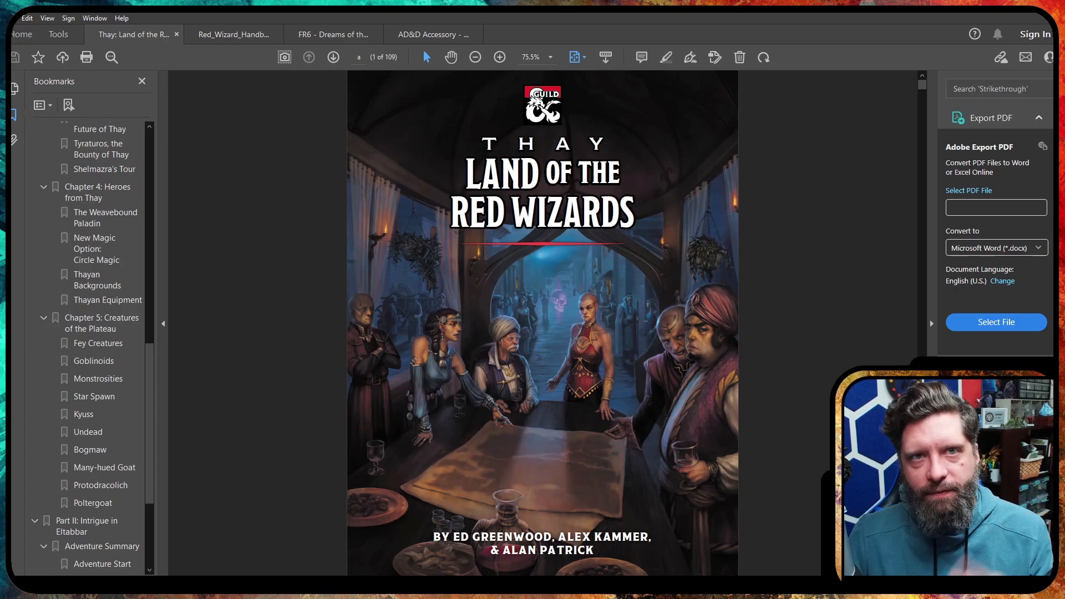
pyautogui.click(233, 35)
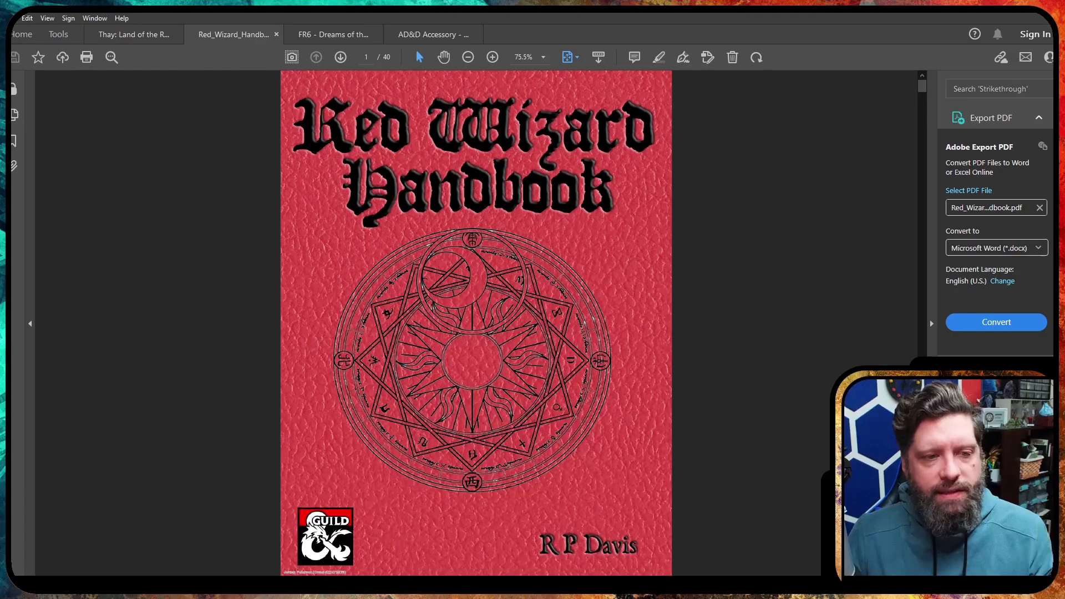
# Page forward in the Red Wizard Handbook to page 11, the Character Options chapter.
pyautogui.click(340, 57)
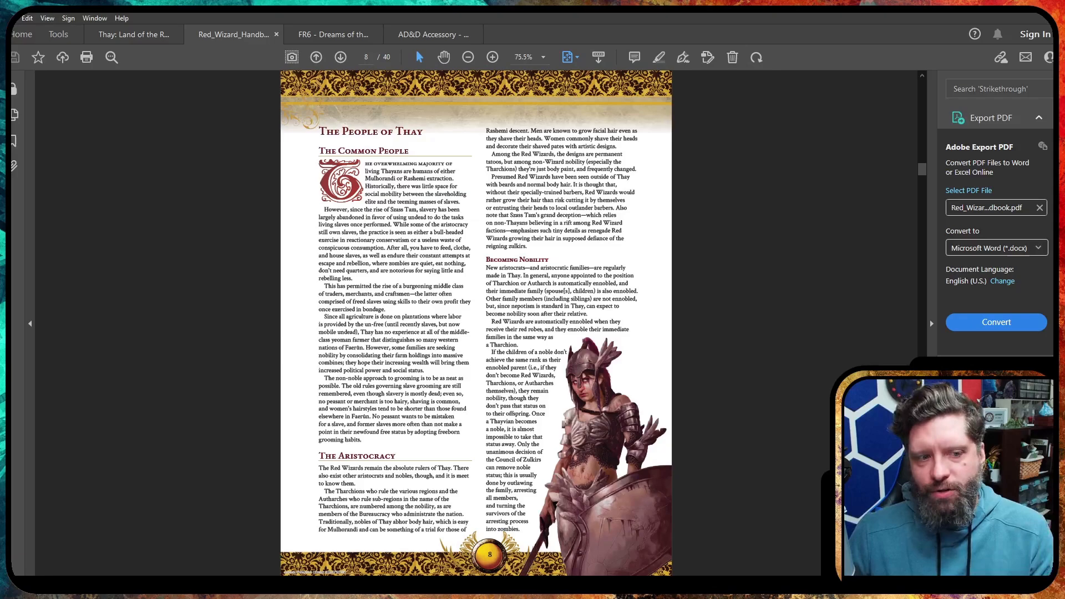
pyautogui.click(340, 57)
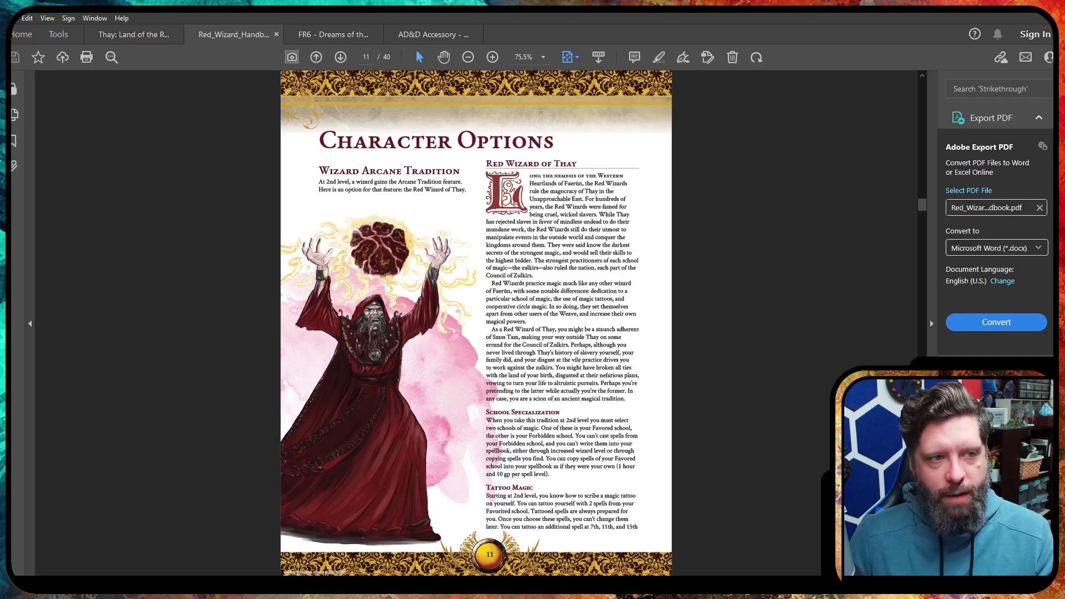
# Page ahead to page 32 with the Scarab of Insanity, Sneak's Cloak and Survivor's Belt items.
pyautogui.click(340, 57)
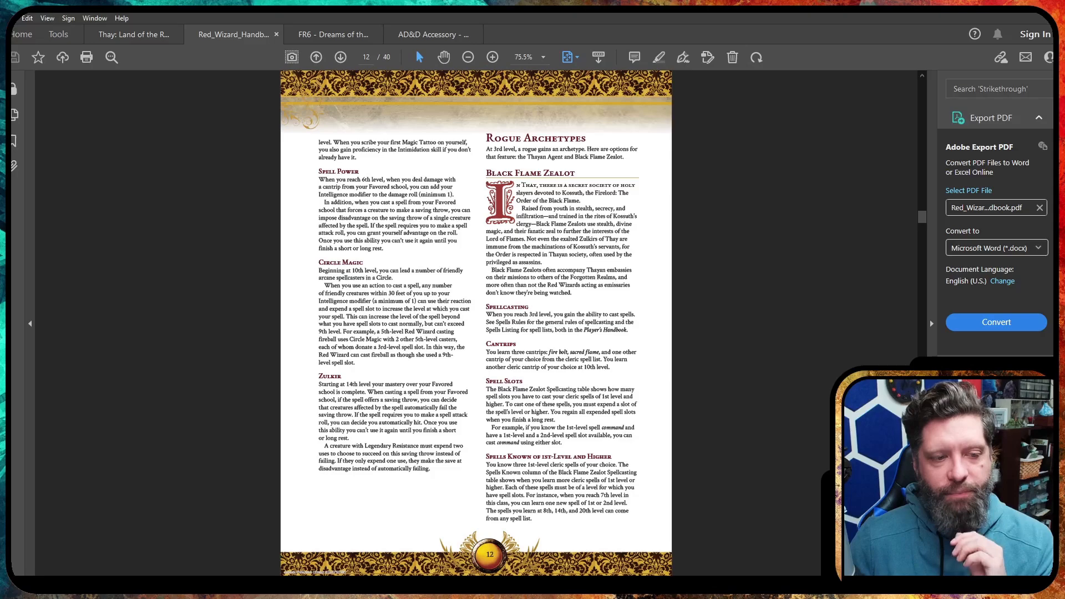
pyautogui.click(340, 56)
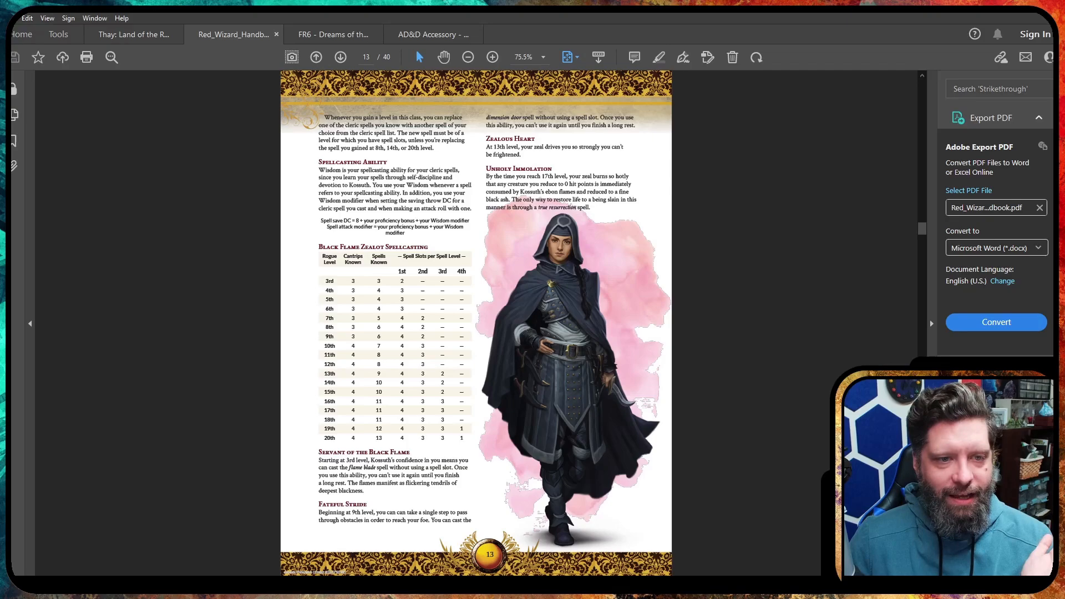
pyautogui.click(340, 57)
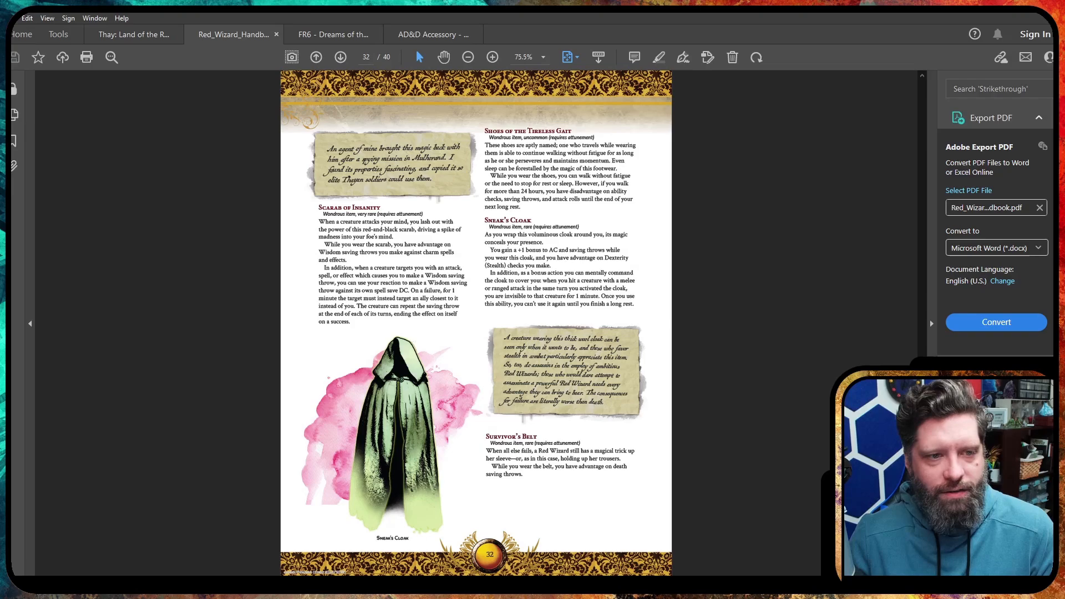
# Advance one more handbook page, then switch back to the Thay: Land of the Red Wizards document.
pyautogui.click(340, 57)
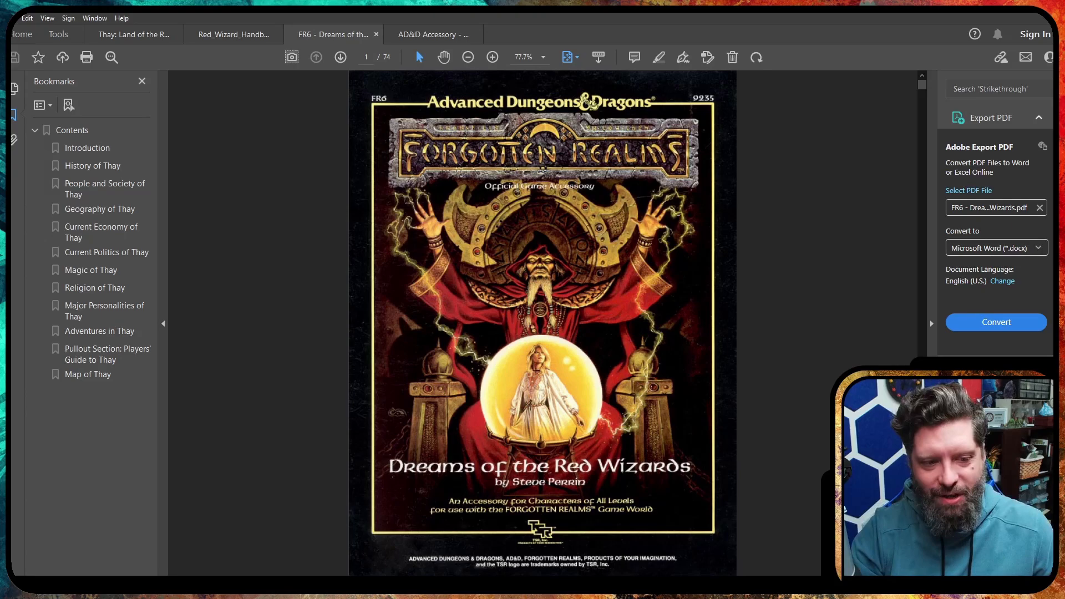
pyautogui.click(133, 34)
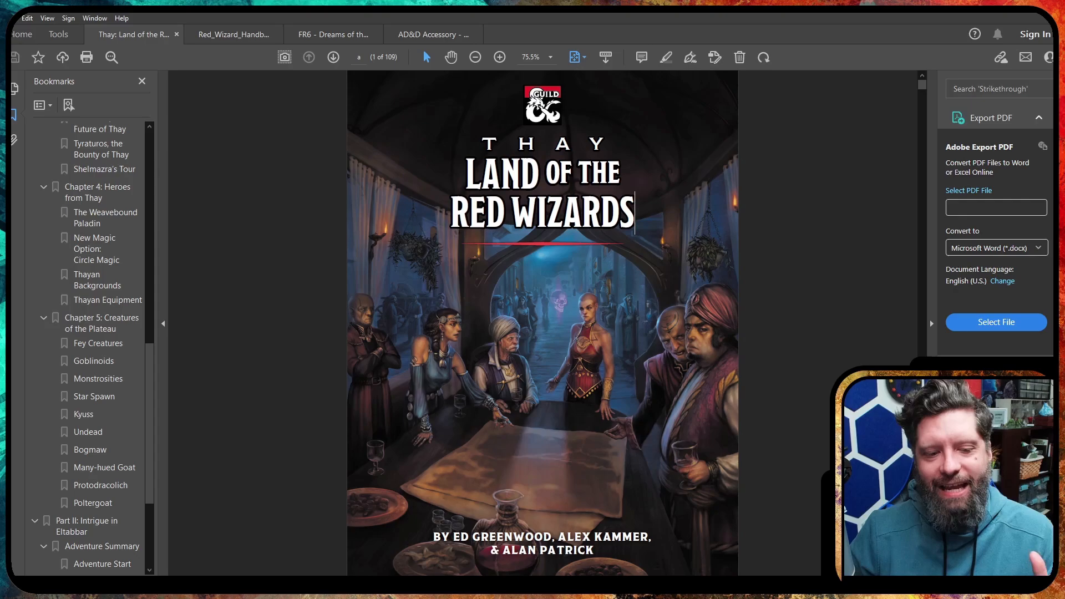
# Switch to the FR6 Dreams of the Red Wizards document at its cover page.
pyautogui.click(333, 34)
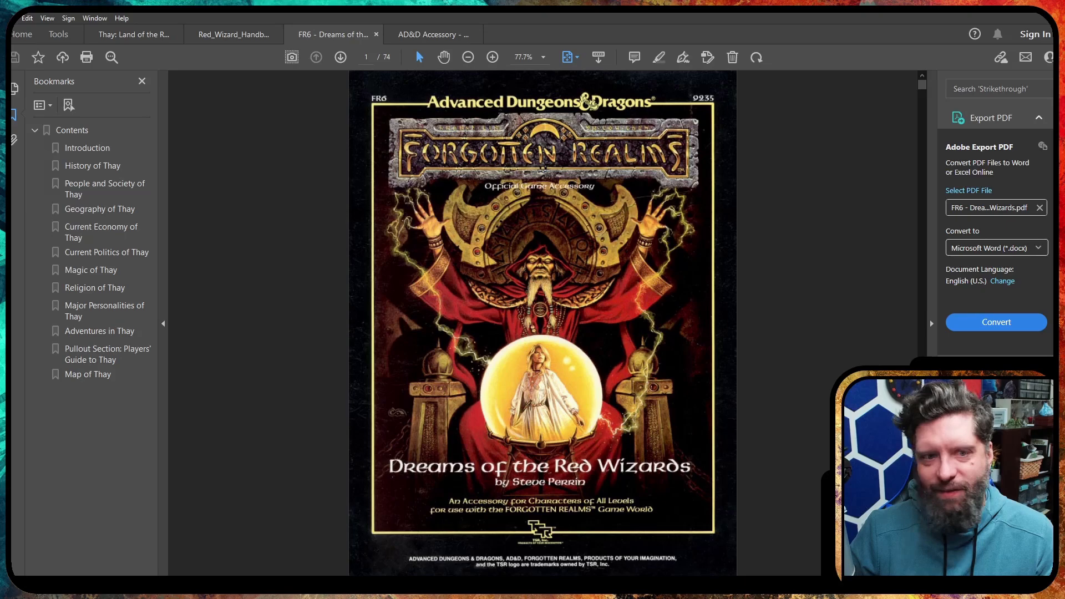
# Page through FR6 to Current Politics of Thay, then switch to the Spellbound accessory document.
pyautogui.click(340, 57)
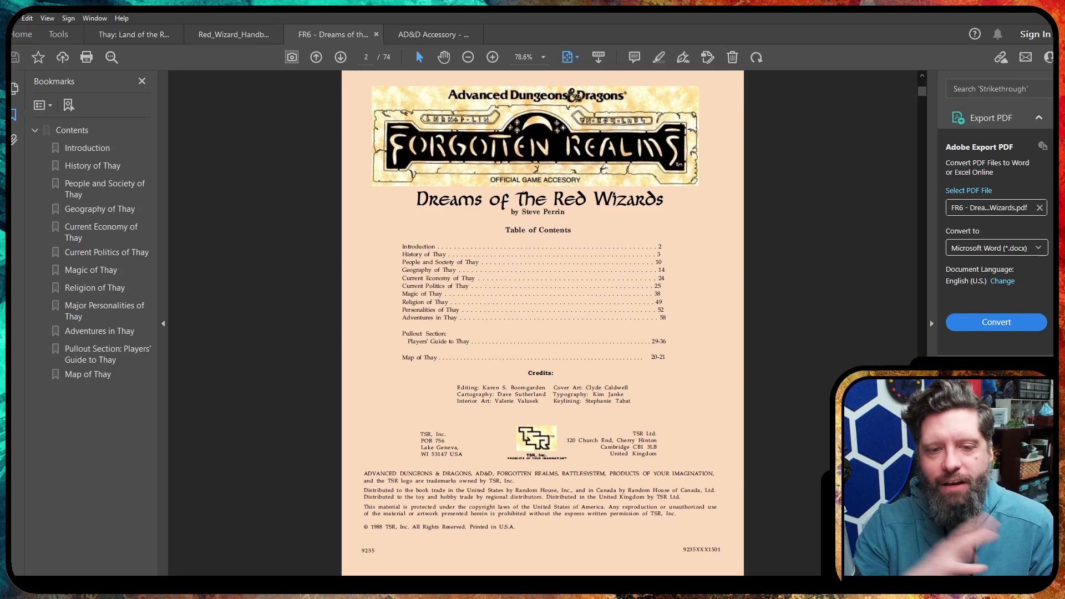
pyautogui.click(340, 56)
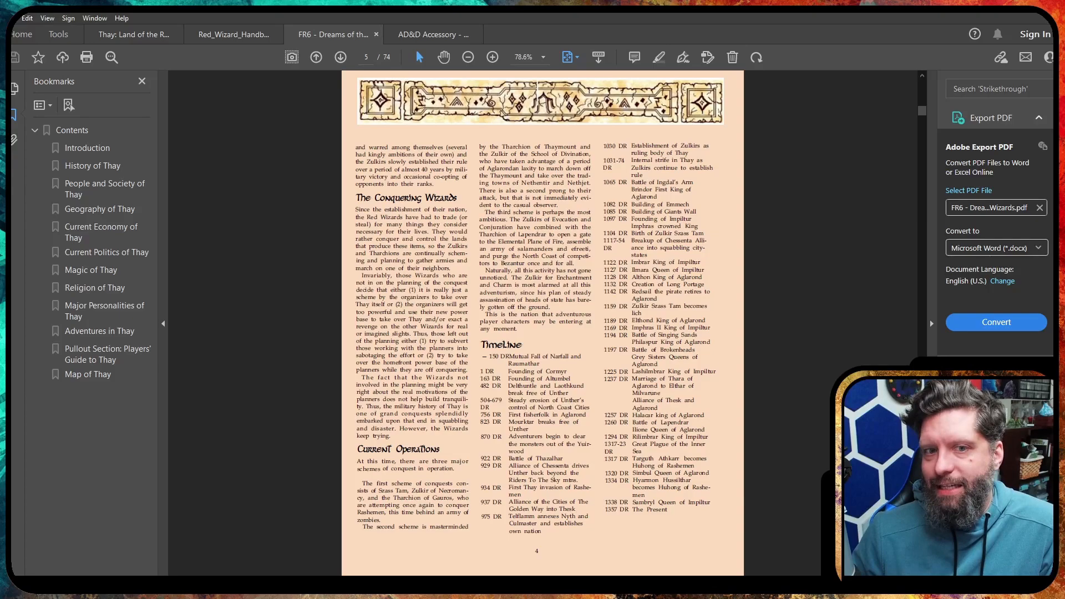
pyautogui.click(341, 57)
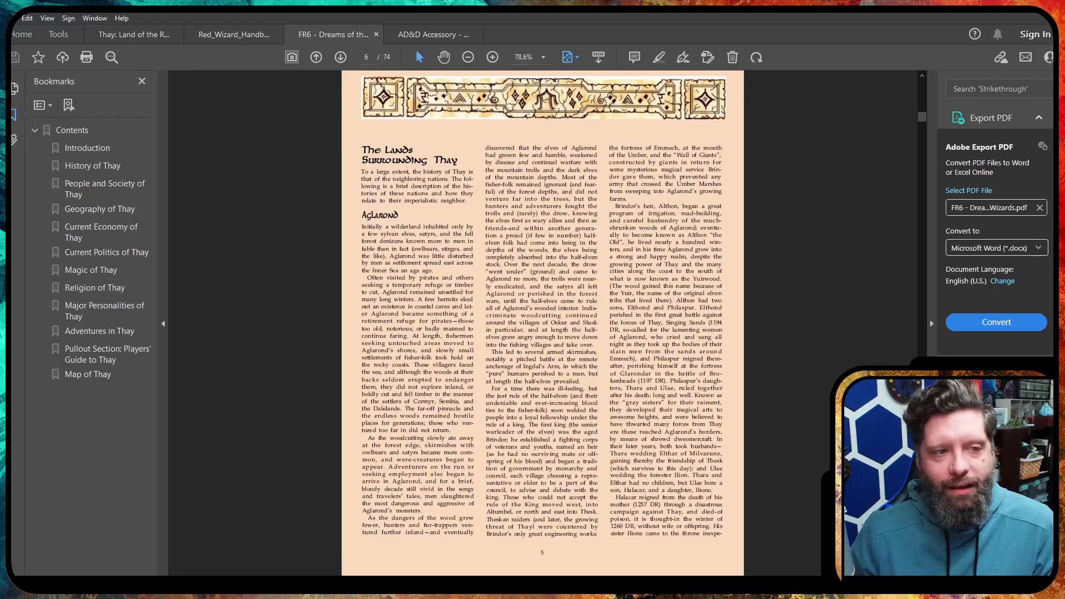
pyautogui.click(340, 56)
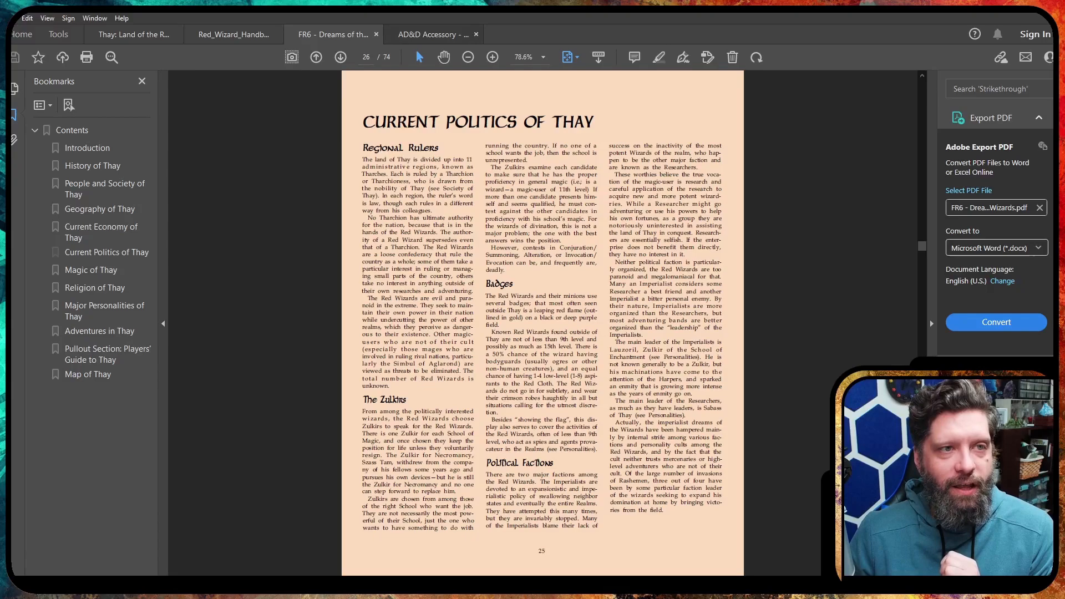
pyautogui.click(432, 34)
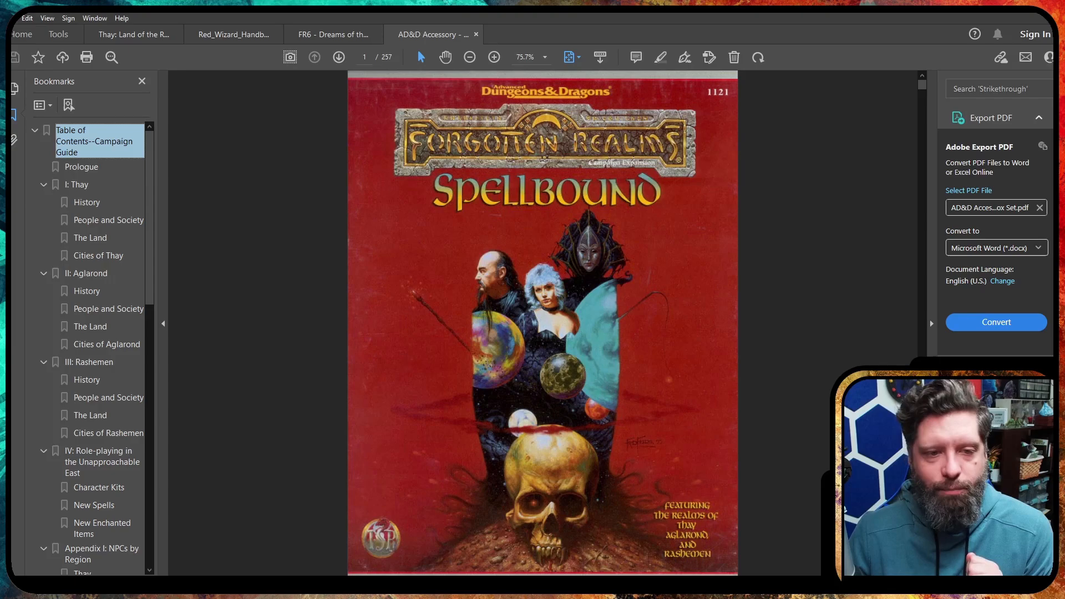
# Advance through Spellbound's opening pages to page 3, the Campaign Guide contents and credits.
pyautogui.click(96, 141)
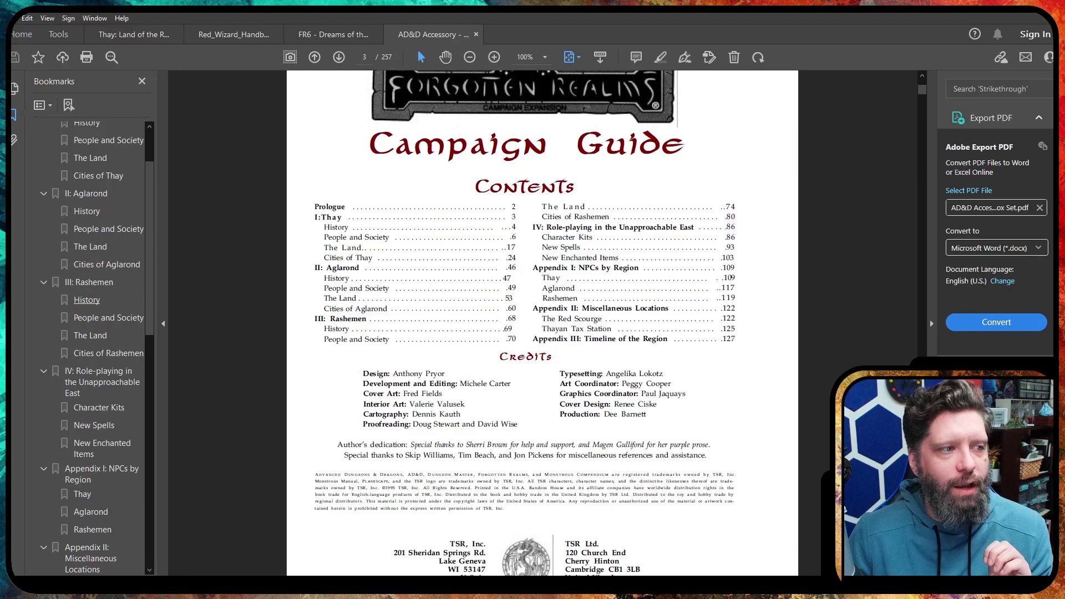
# Advance in the Character Kits chapter to page 90, the full-page illustration of three figures.
pyautogui.scroll(-3)
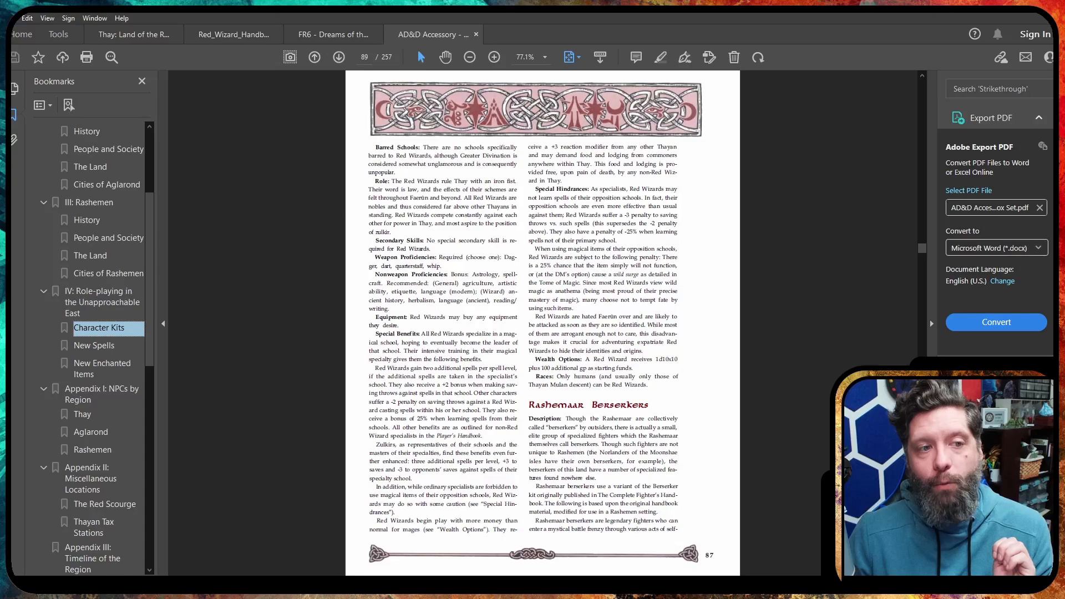
pyautogui.click(338, 56)
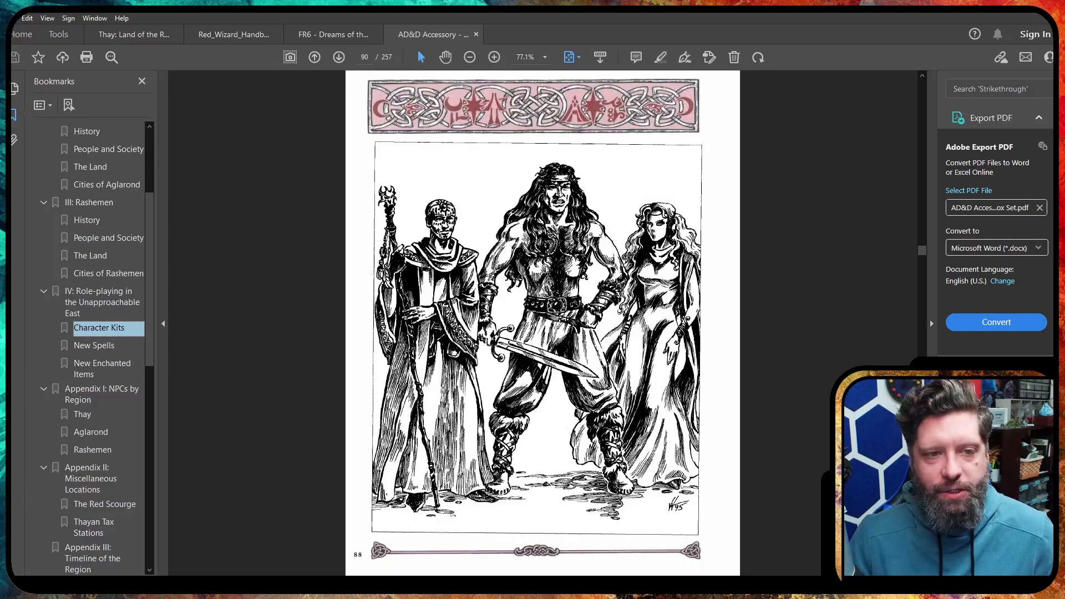